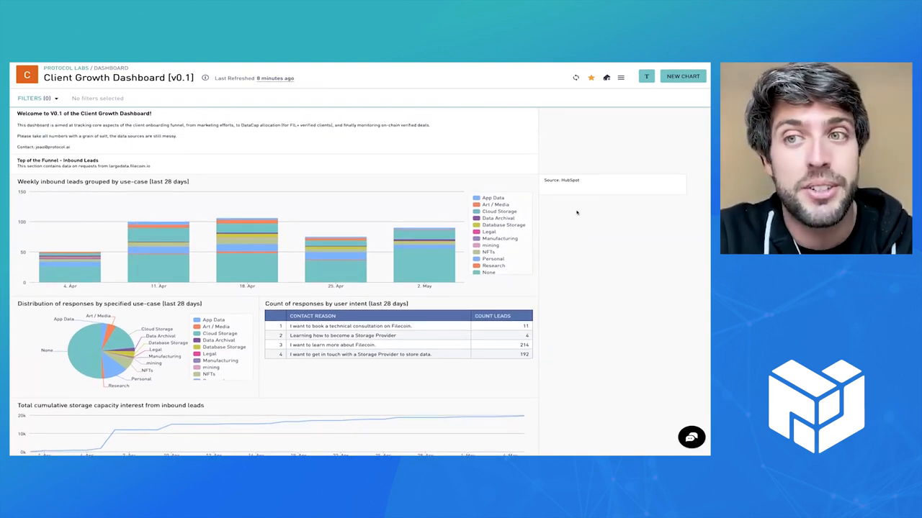
scroll(down, 3)
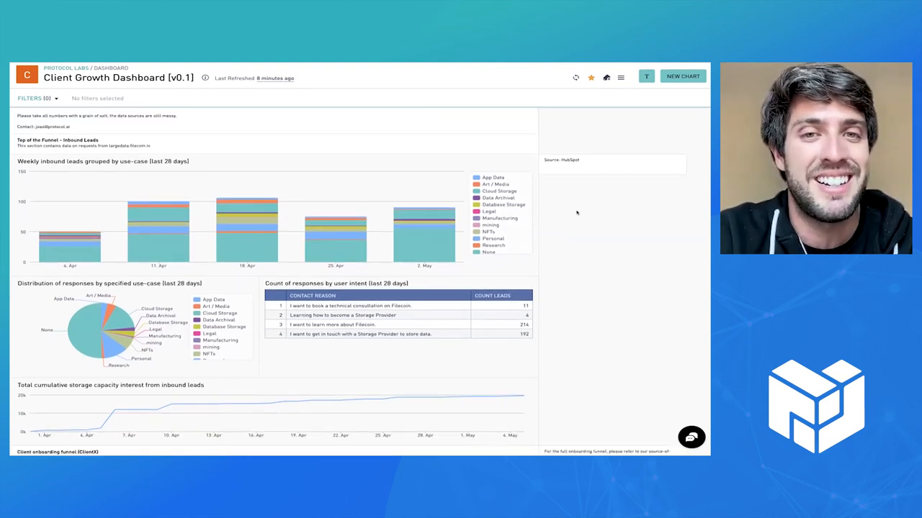
scroll(down, 3)
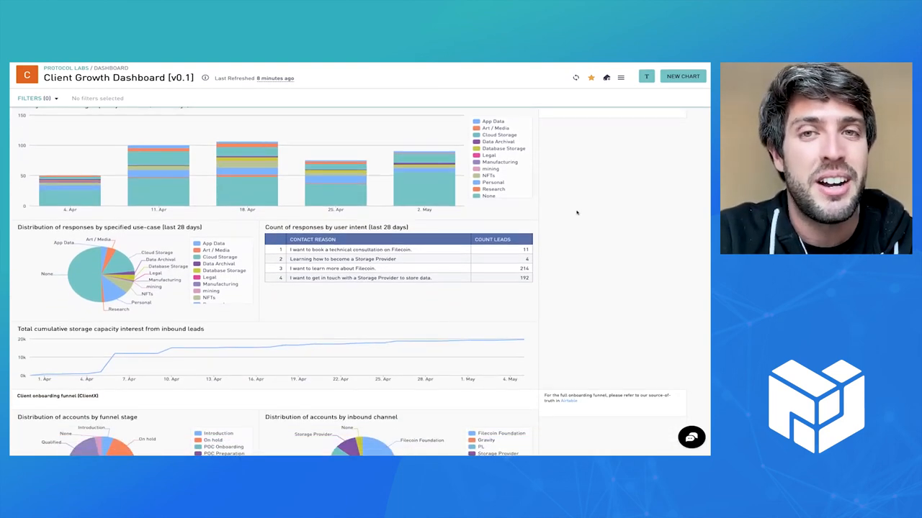
scroll(up, 3)
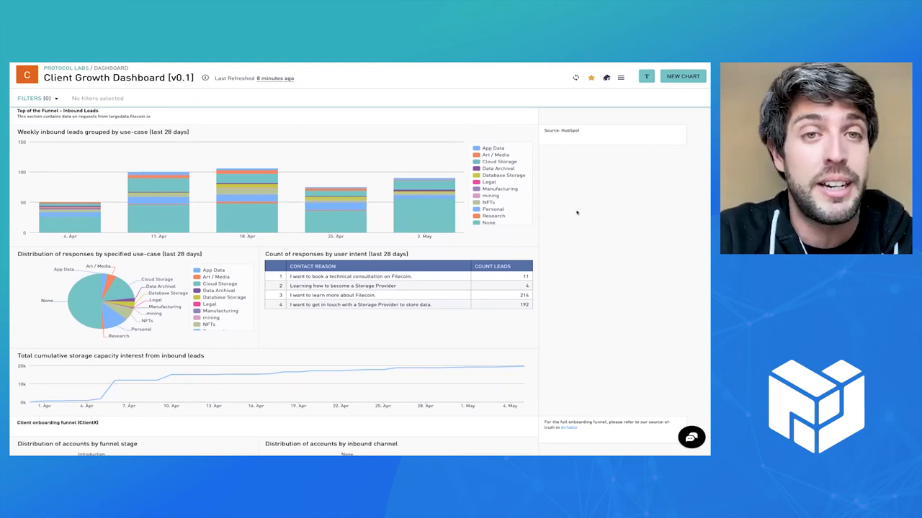
scroll(down, 3)
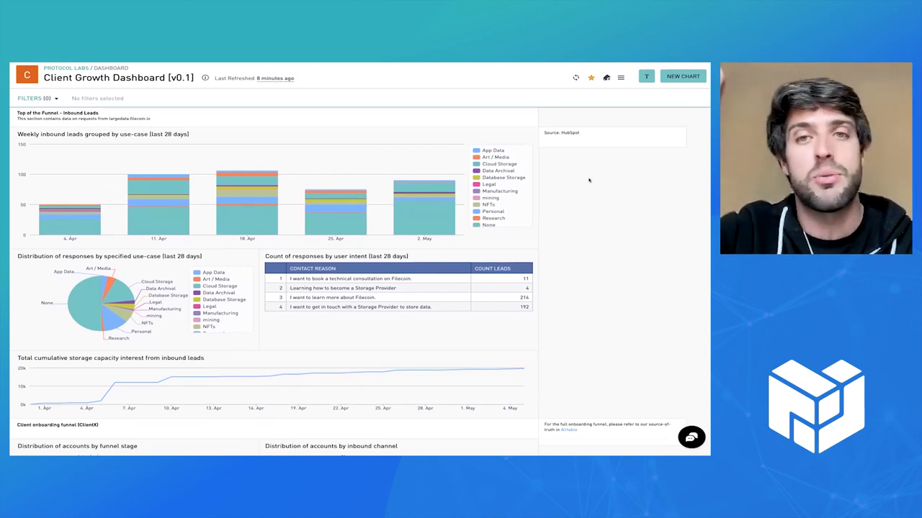
scroll(down, 3)
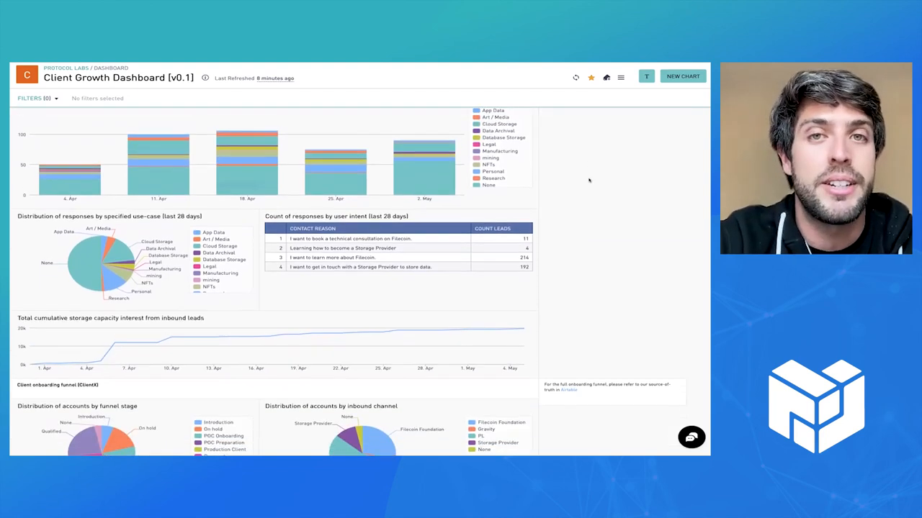
scroll(down, 3)
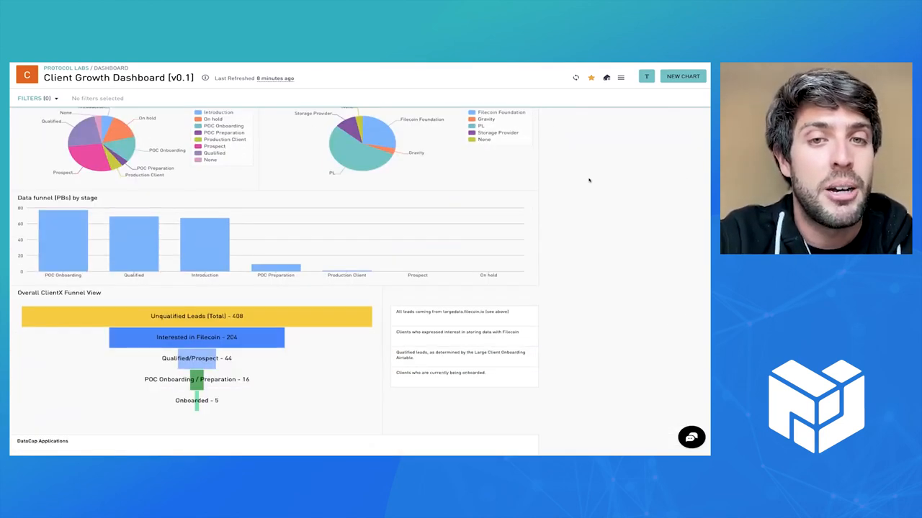
scroll(down, 3)
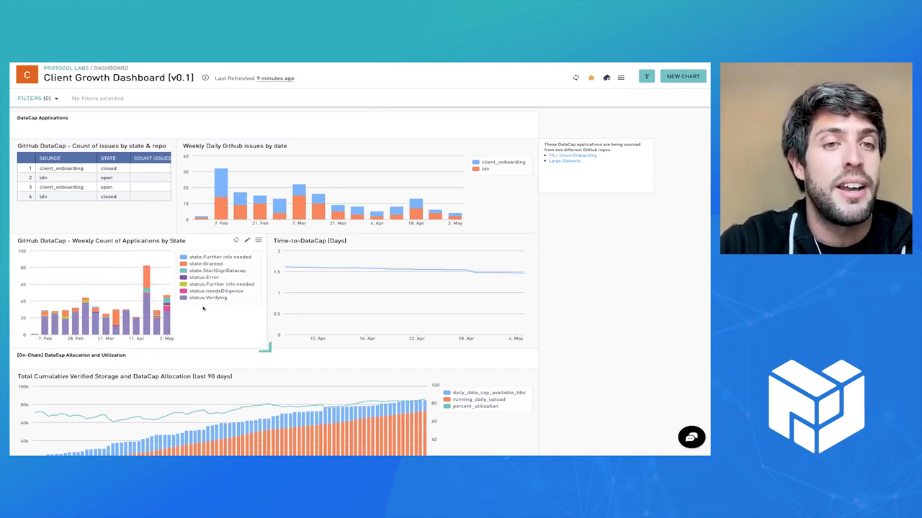
scroll(down, 3)
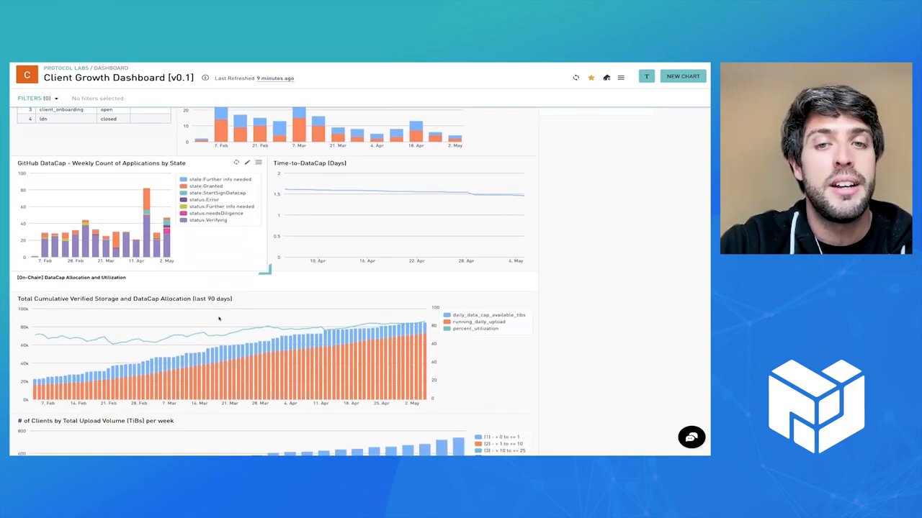
scroll(down, 3)
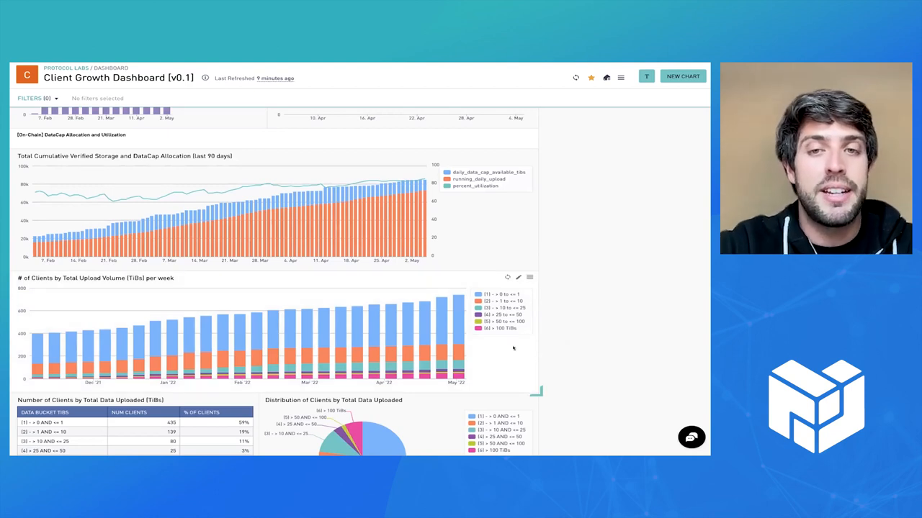
scroll(down, 3)
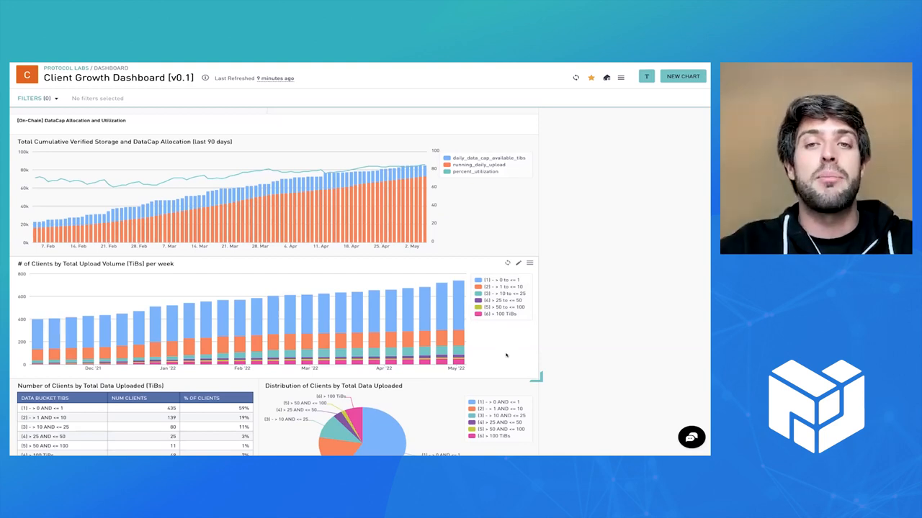
mouse_move(481, 342)
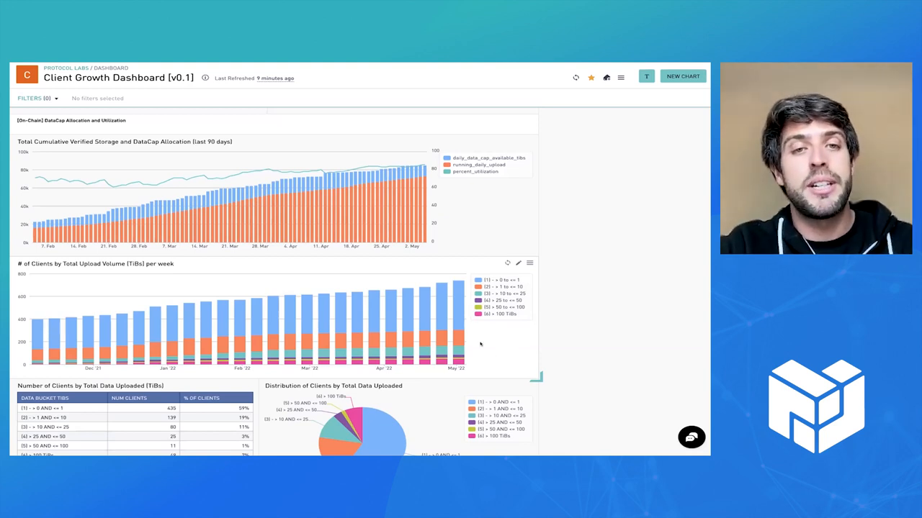
mouse_move(484, 346)
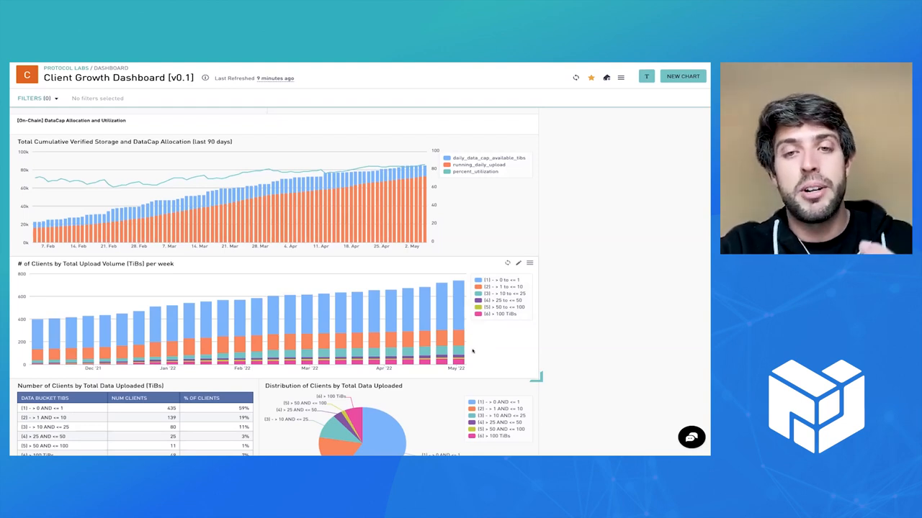
mouse_move(455, 353)
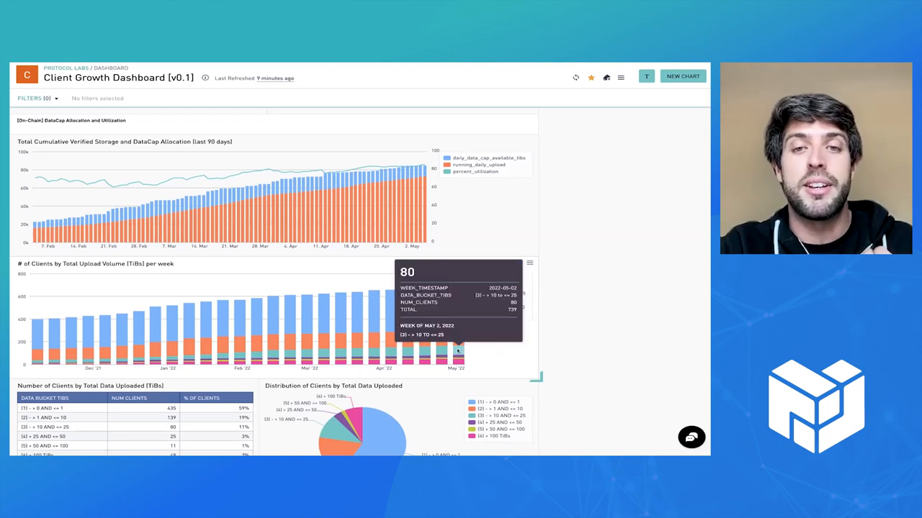
mouse_move(481, 350)
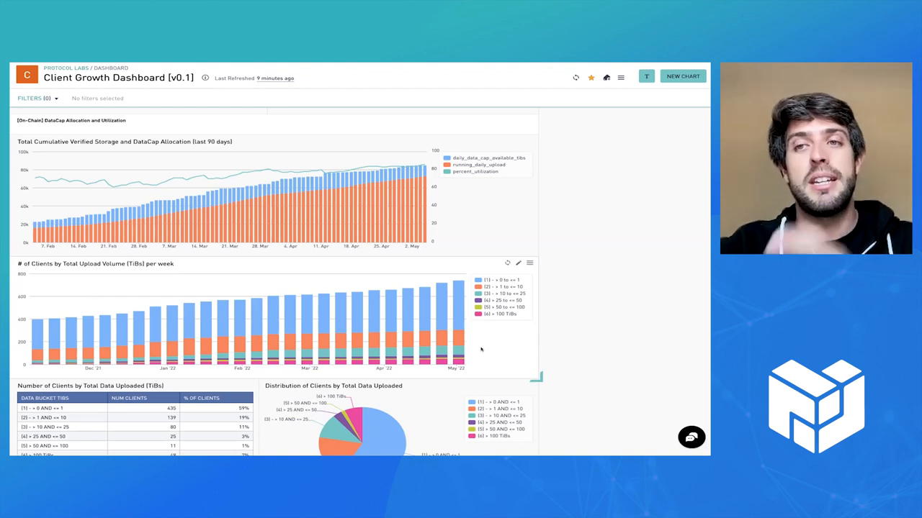
scroll(down, 3)
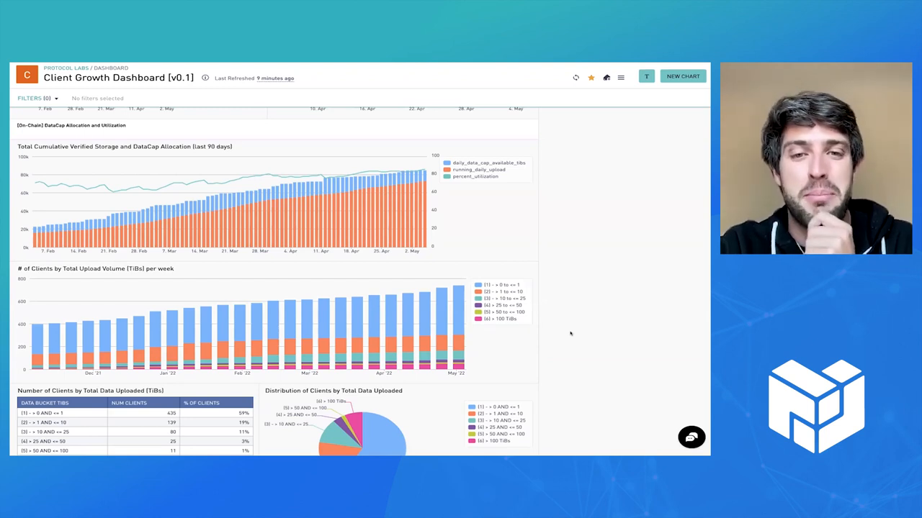
scroll(down, 3)
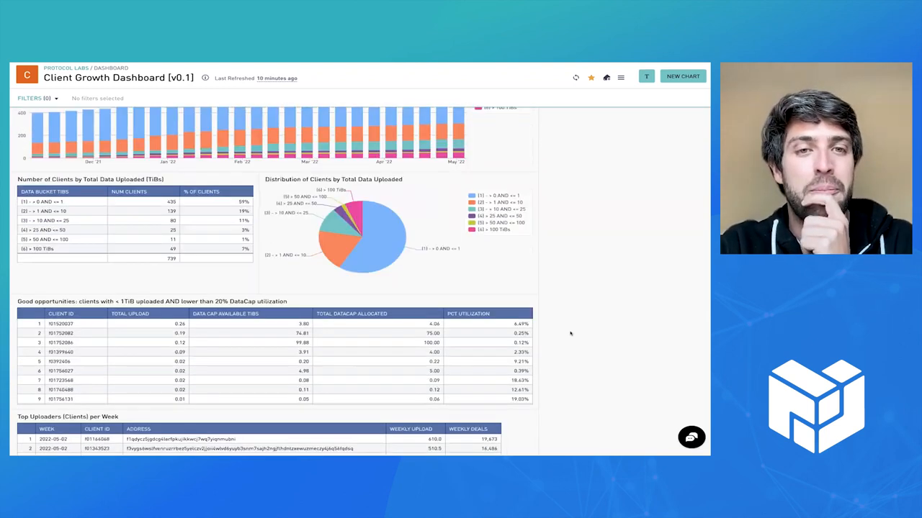
scroll(down, 3)
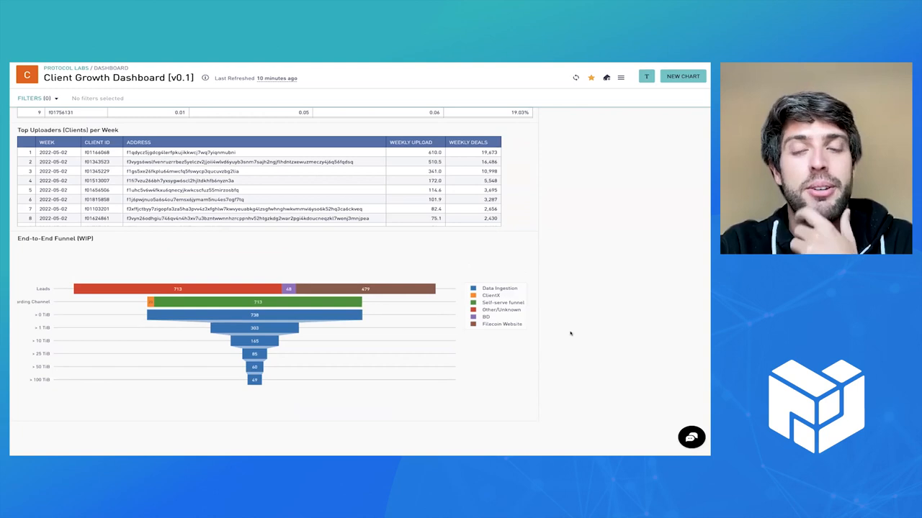